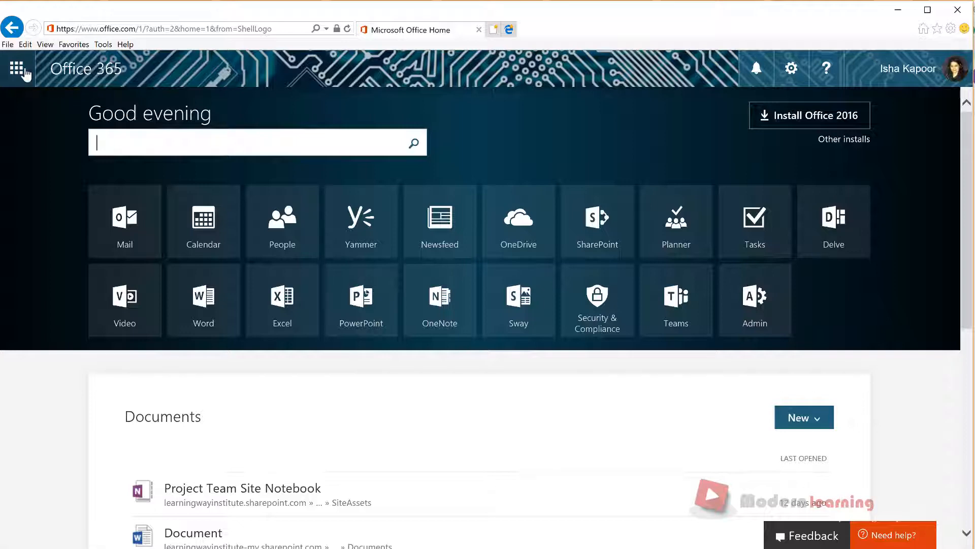
- Launch Planner from the app launcher and open the Project Team Site plan from Favorite plans
{"action": "left_click", "coordinate": [18, 68]}
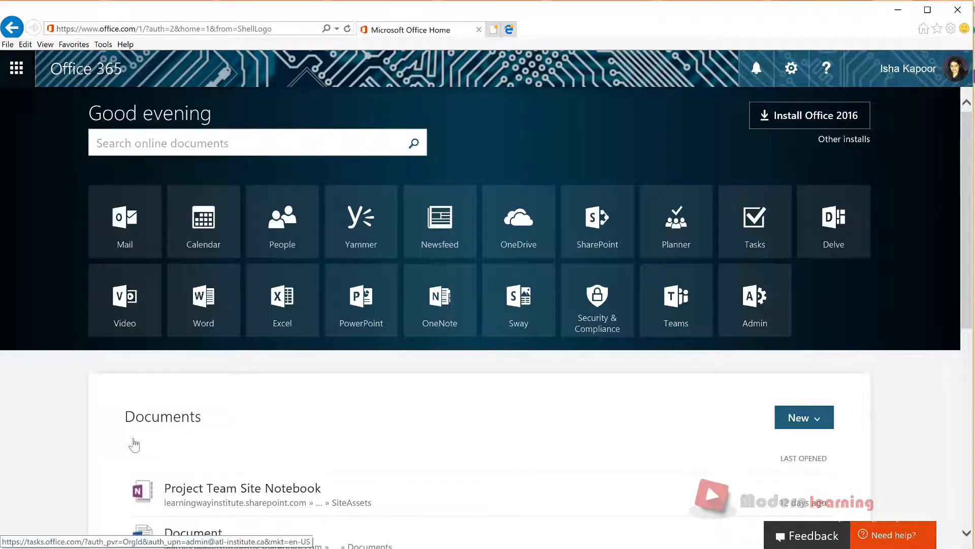
{"action": "left_click", "coordinate": [676, 216]}
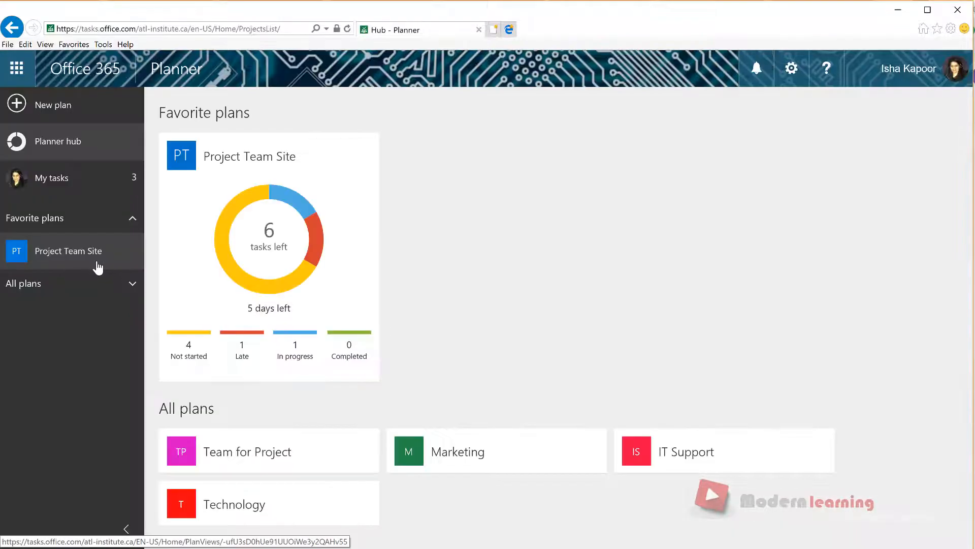
{"action": "left_click", "coordinate": [68, 251]}
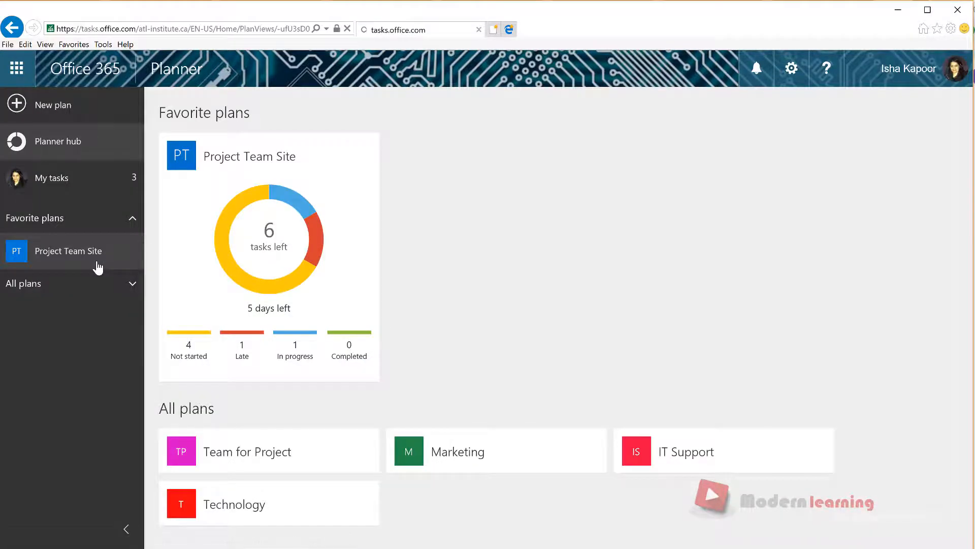
{"action": "left_click", "coordinate": [68, 251]}
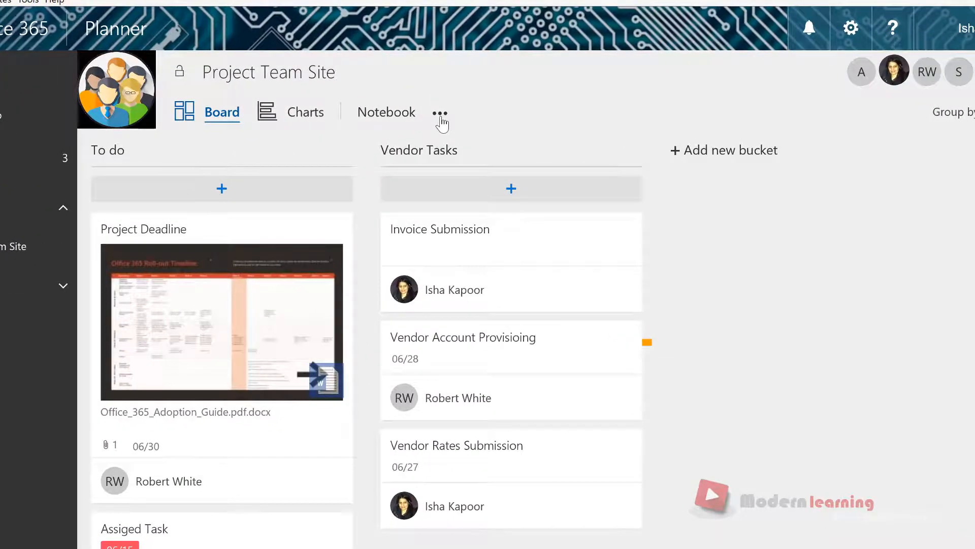
- In Edit plan, tick notifications to the plan's conversation feed for task assignment and completion
{"action": "left_click", "coordinate": [439, 113]}
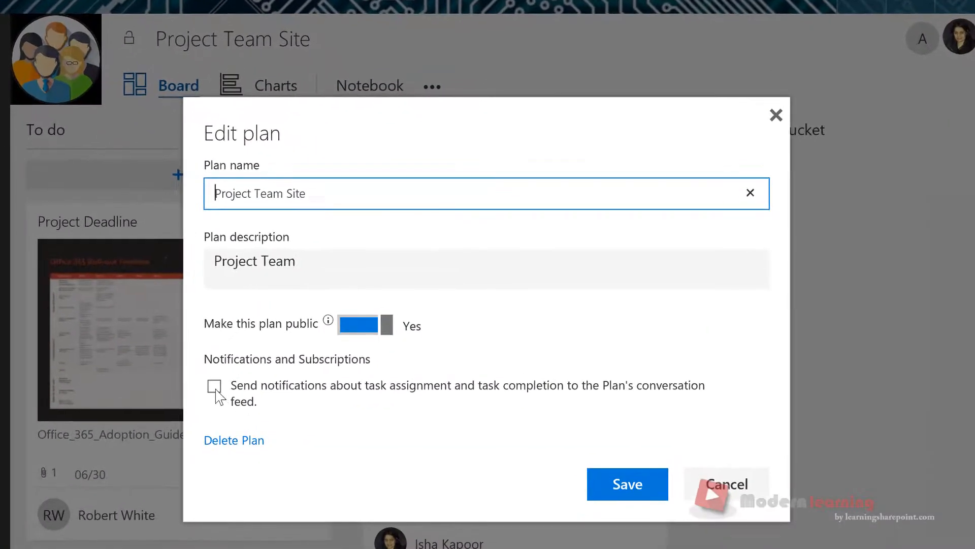
{"action": "left_click", "coordinate": [215, 386]}
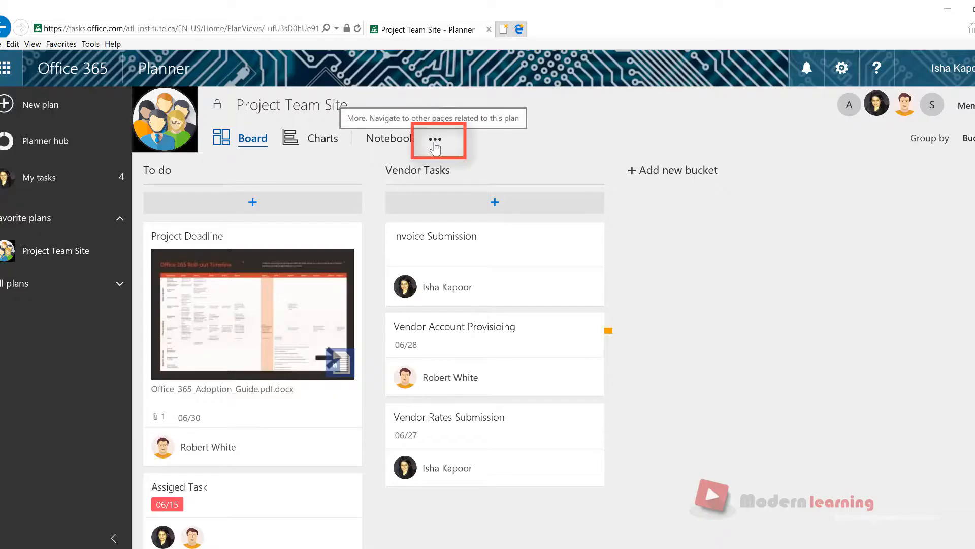
- Choose Subscribe to email updates from the plan's ••• More menu
{"action": "left_click", "coordinate": [436, 139]}
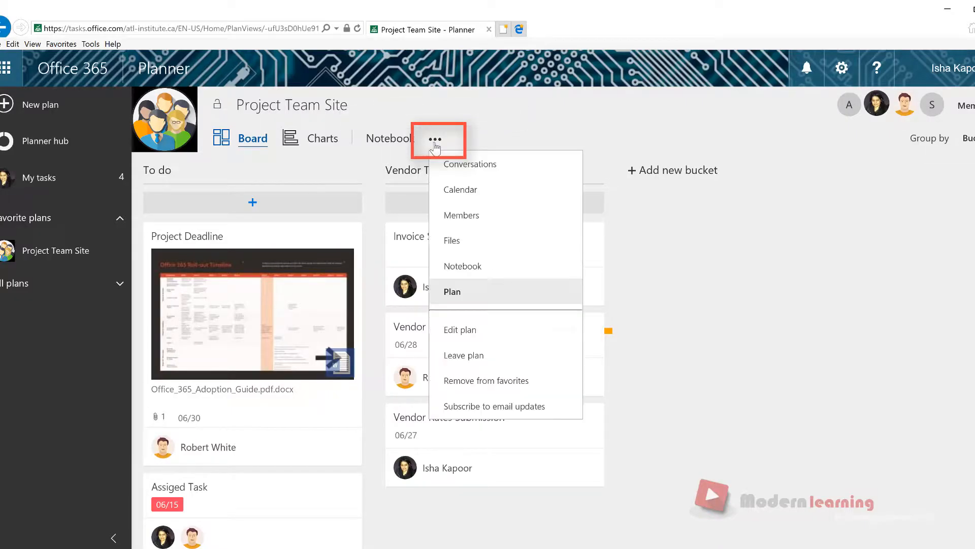
{"action": "mouse_move", "coordinate": [555, 319]}
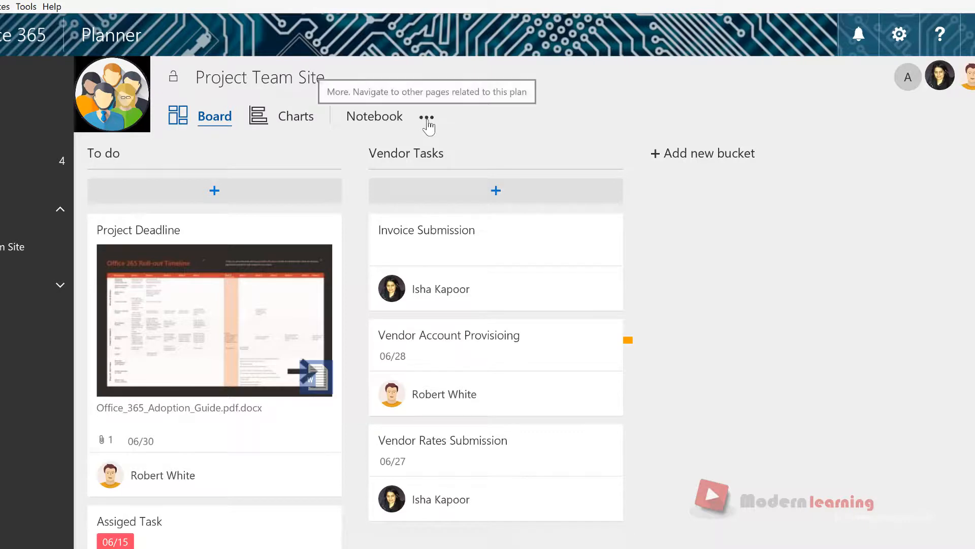
- Reopen Edit plan from the ••• menu to verify the notifications checkbox is ticked
{"action": "left_click", "coordinate": [425, 117]}
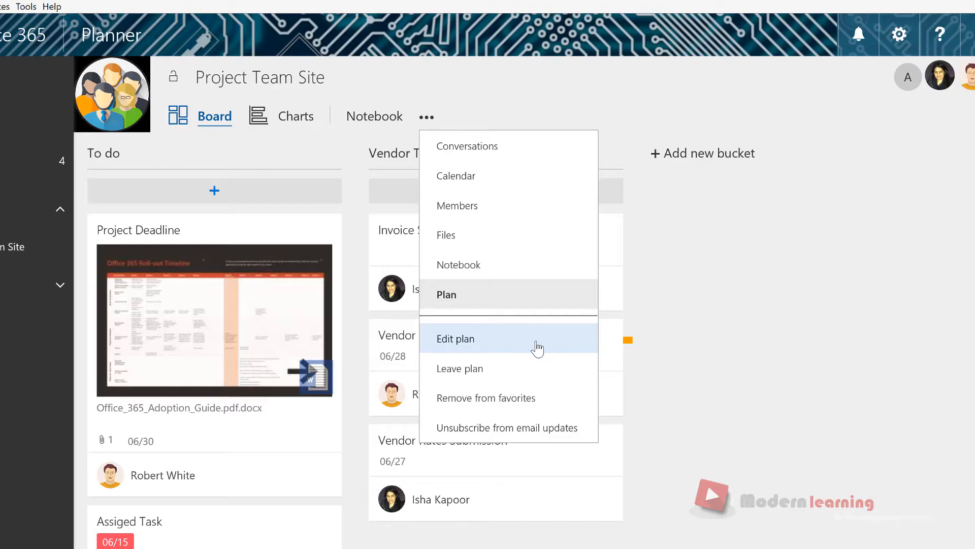
{"action": "left_click", "coordinate": [455, 338]}
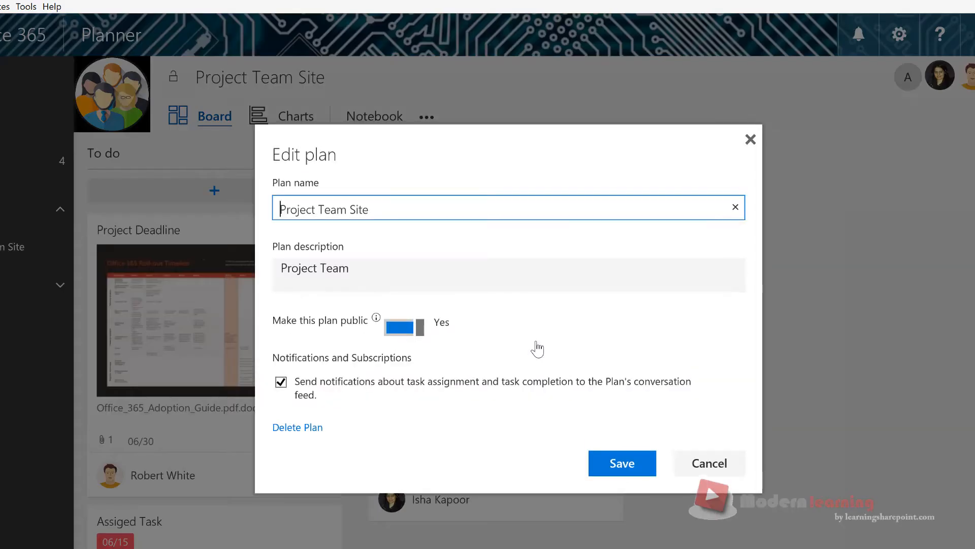